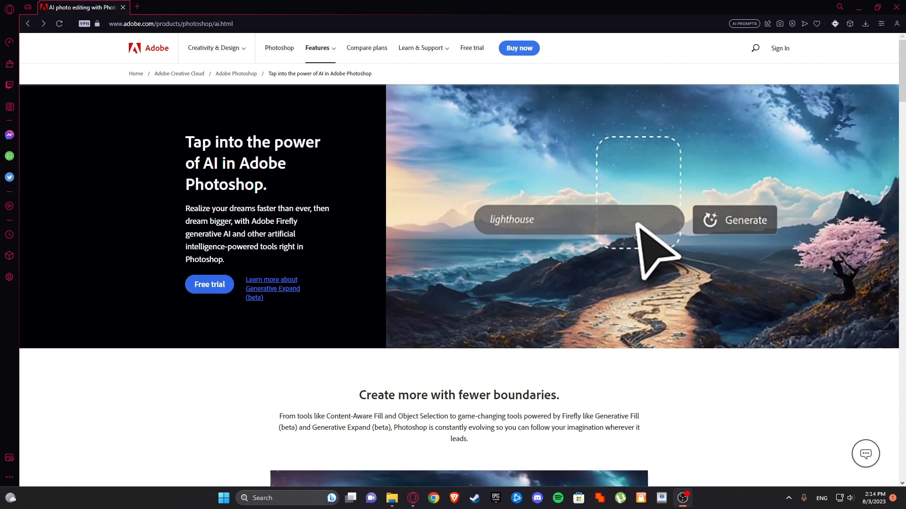
mouse_move(772, 231)
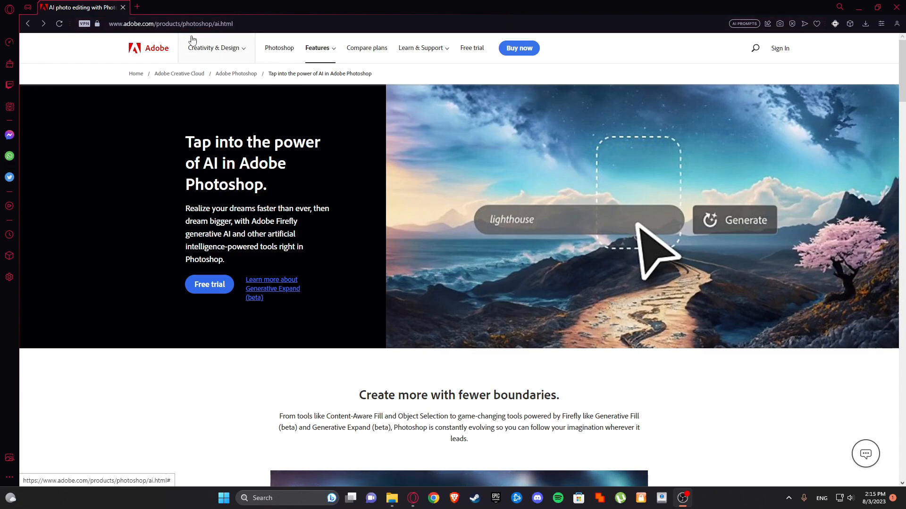
mouse_move(192, 271)
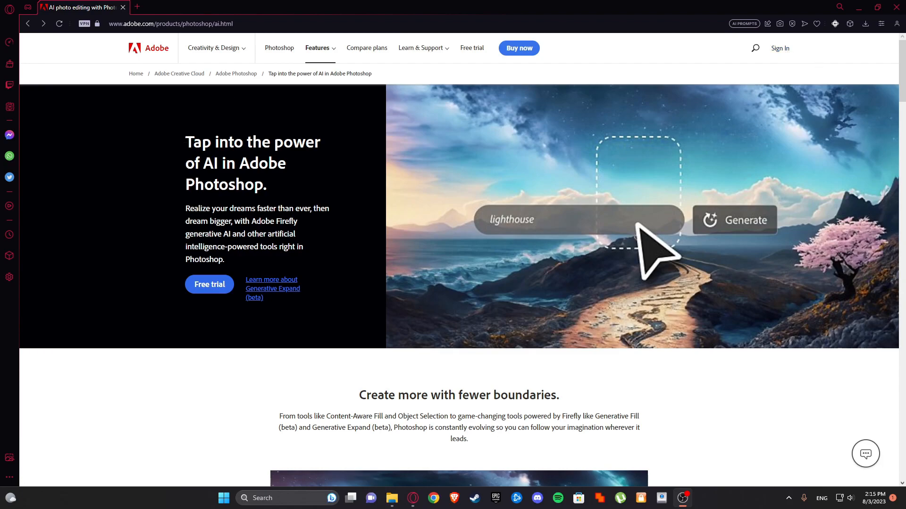
mouse_move(420, 196)
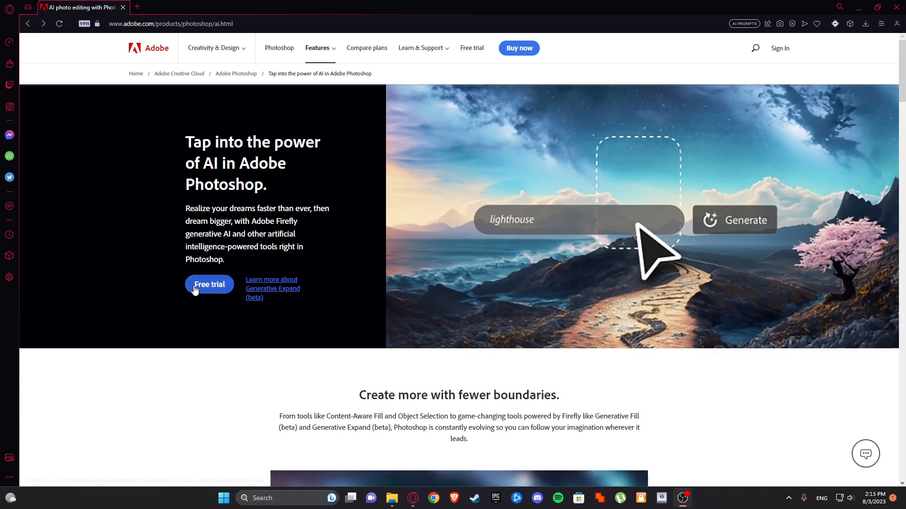
- Select the Creative Cloud All Apps annual free trial, add the Adobe Stock trial, and continue
click(209, 284)
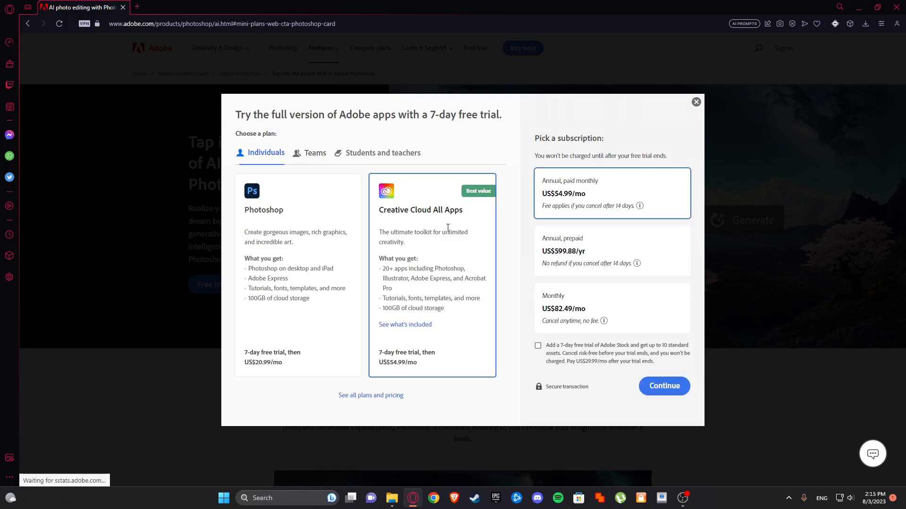
click(537, 346)
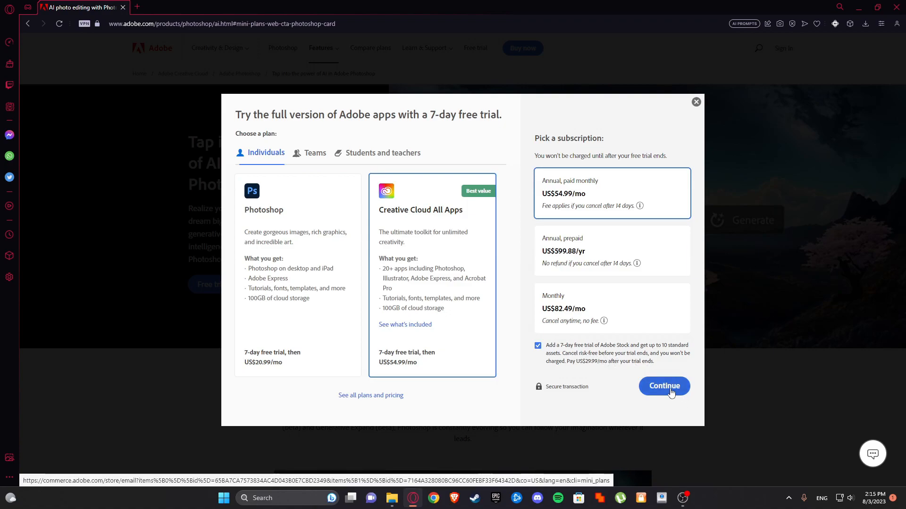
click(663, 385)
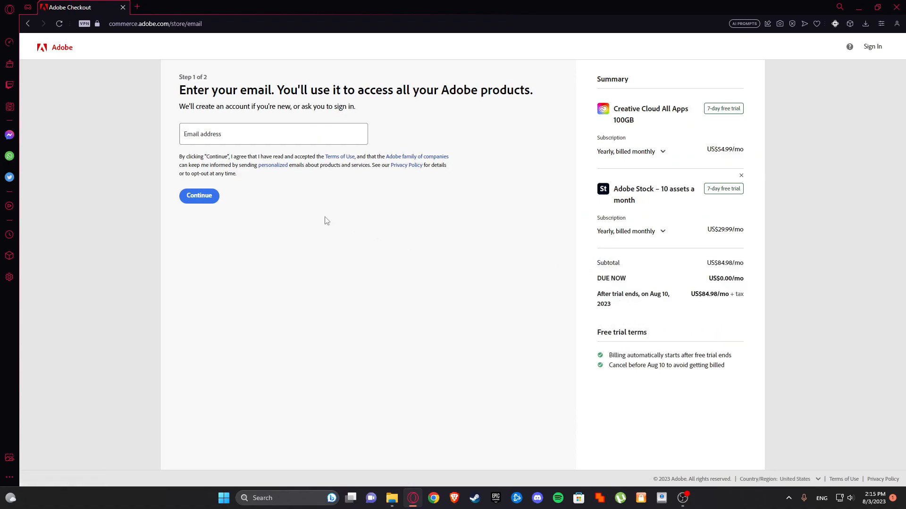
click(273, 134)
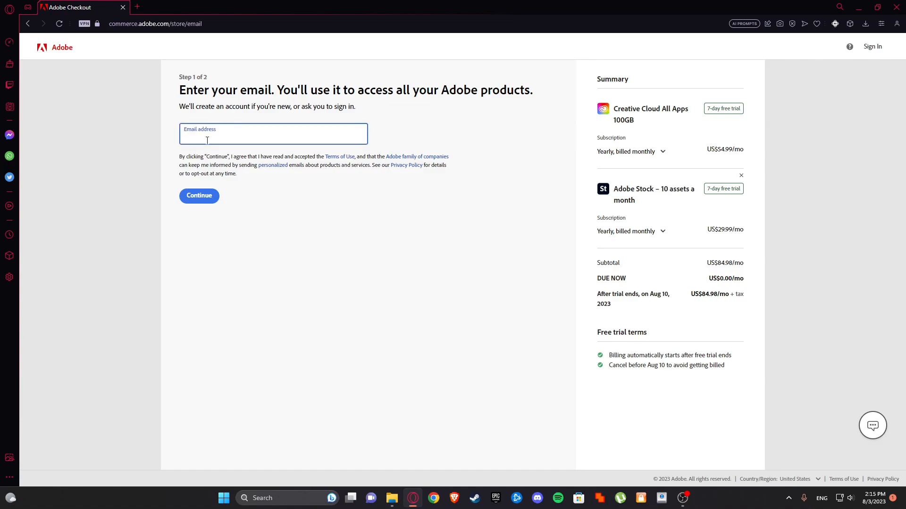
click(273, 133)
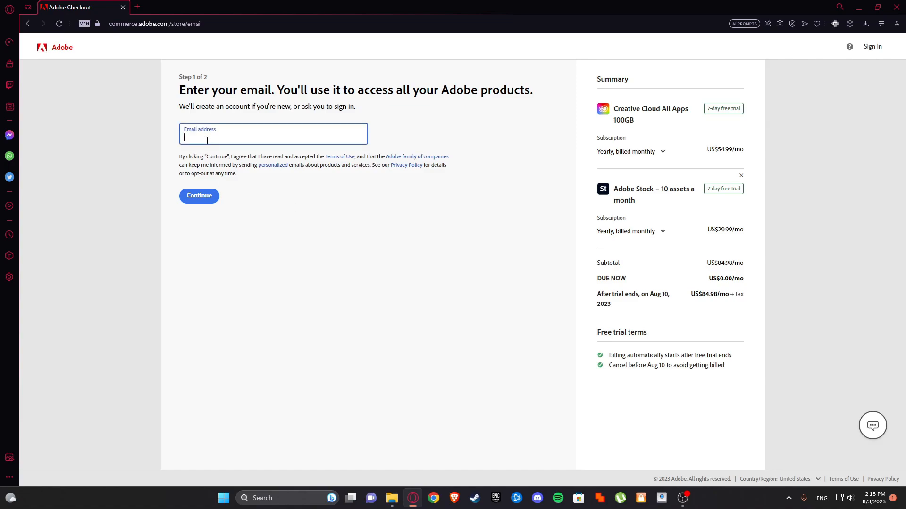
text(spottyelite241)
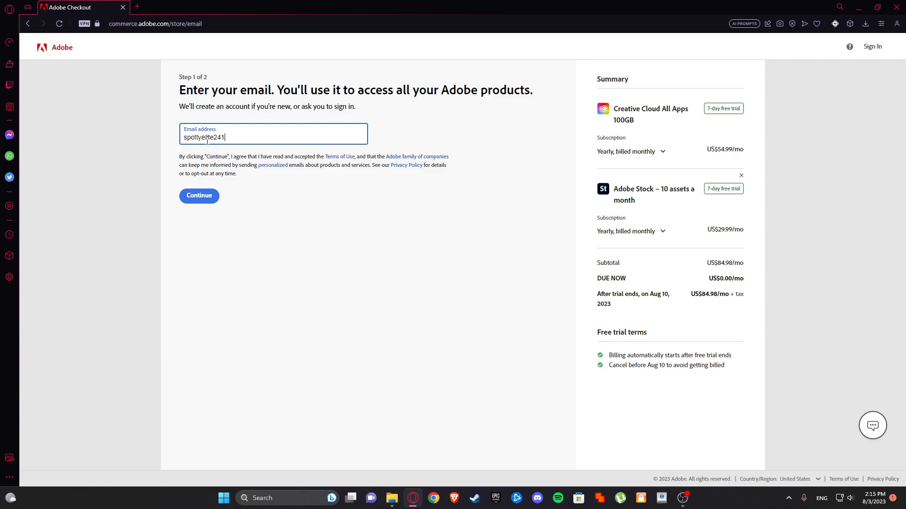
key(Backspace)
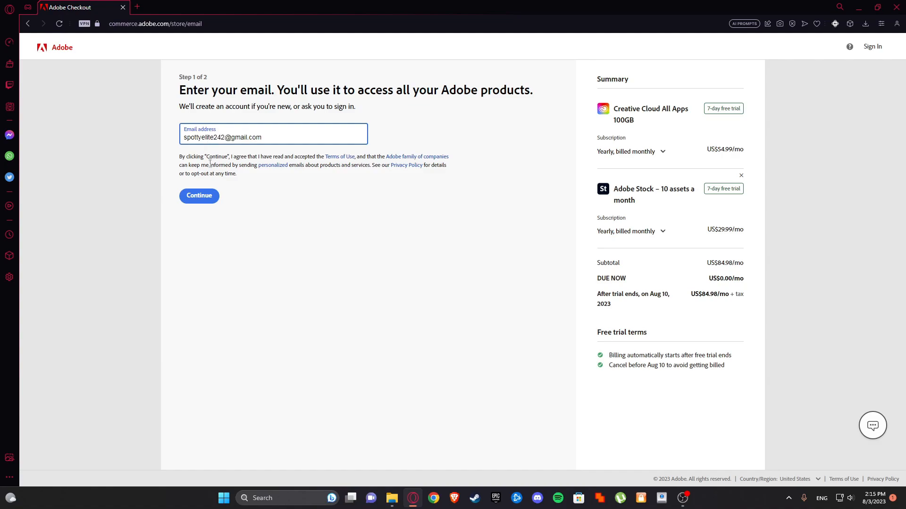
click(387, 272)
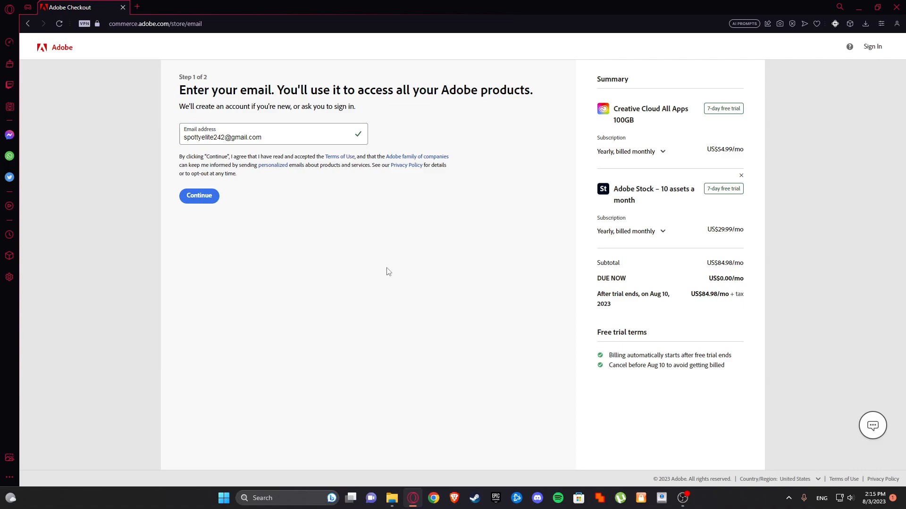
click(198, 195)
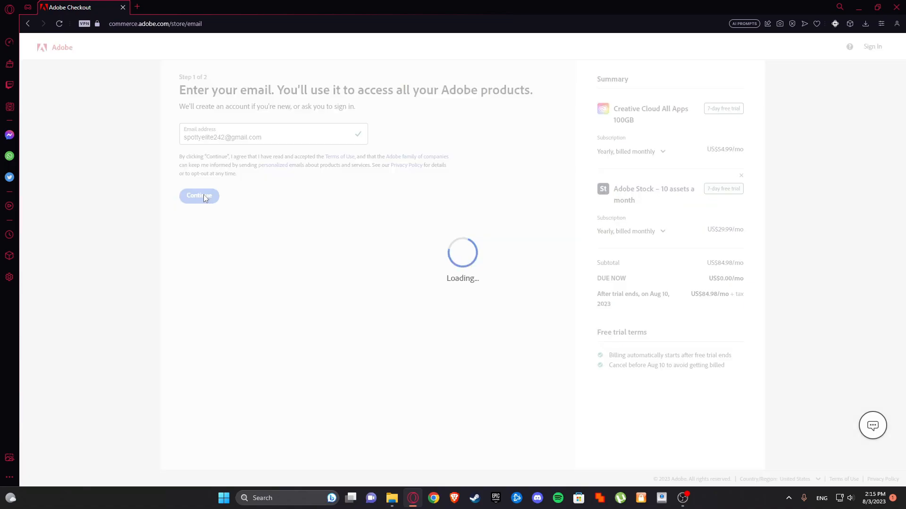
click(198, 195)
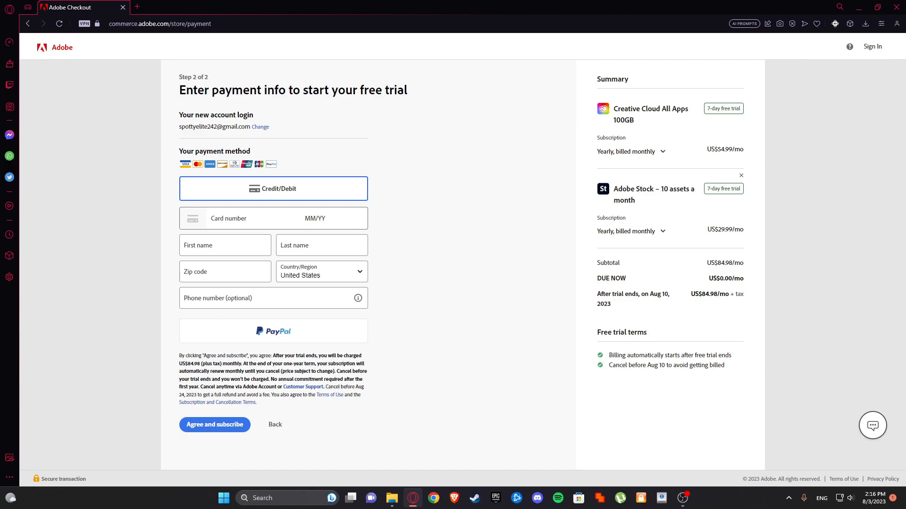
- Agree and subscribe with the card details, then open Adobe's welcome email
click(214, 424)
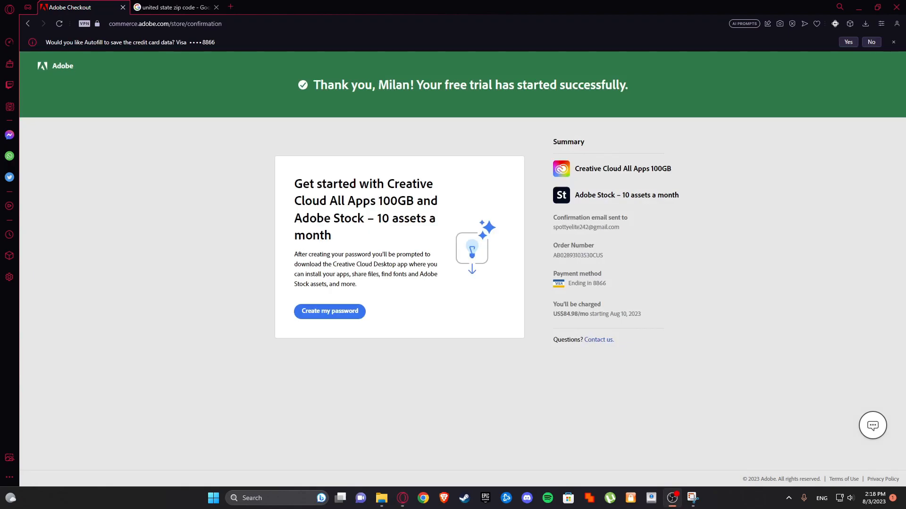
mouse_move(718, 337)
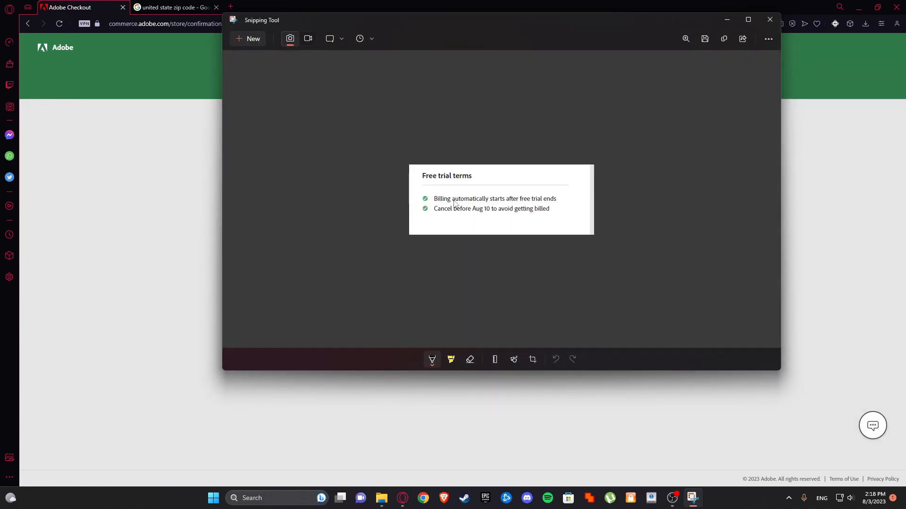
mouse_move(568, 206)
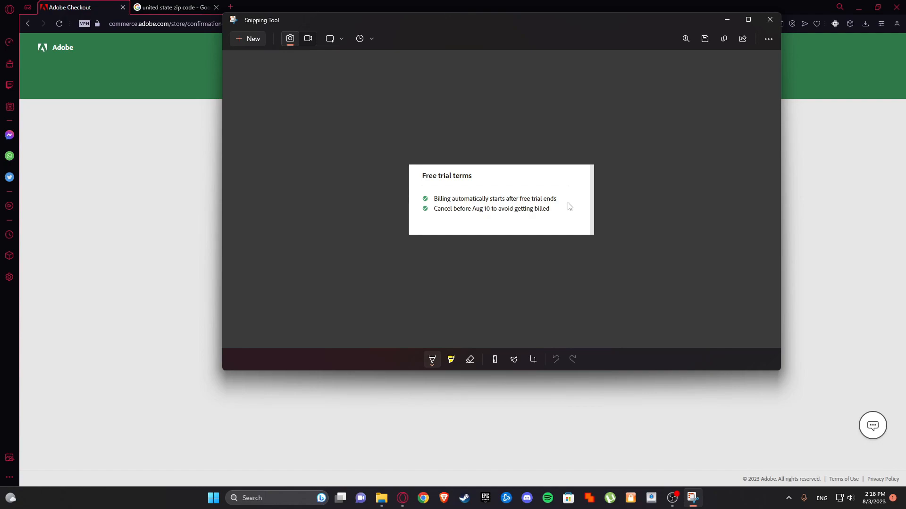
mouse_move(612, 205)
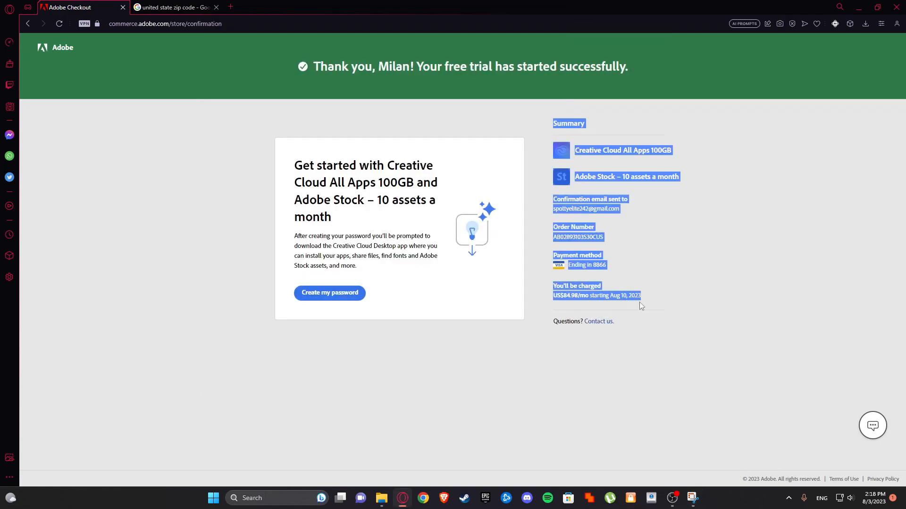
click(541, 267)
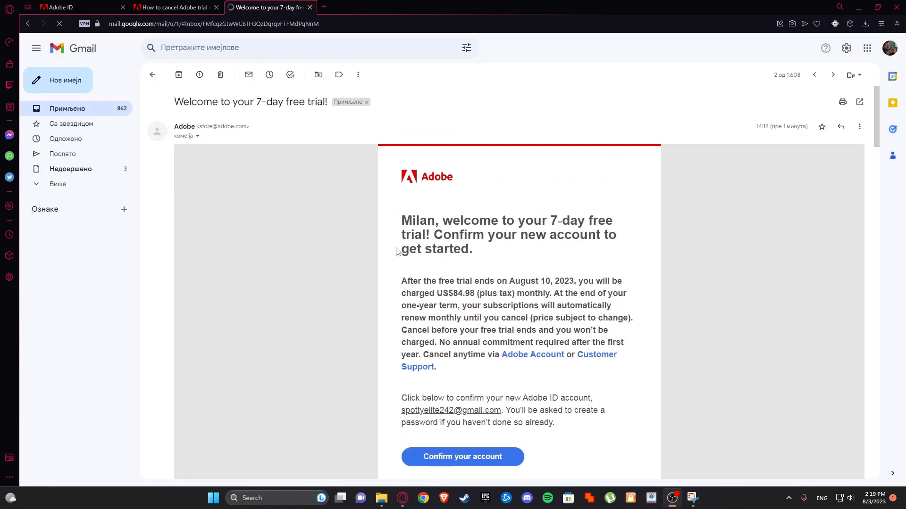
- Scroll the Adobe welcome email and use its 'Confirm your account' button
scroll(down, 3)
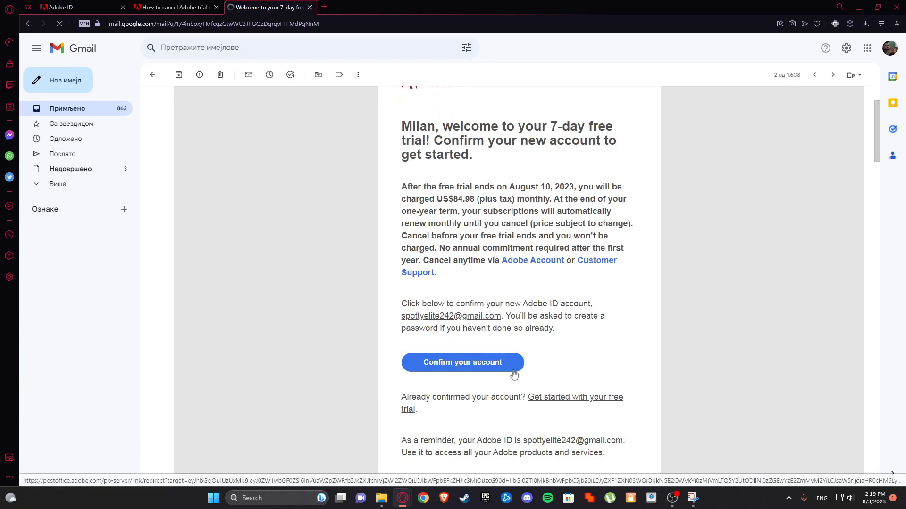
click(461, 362)
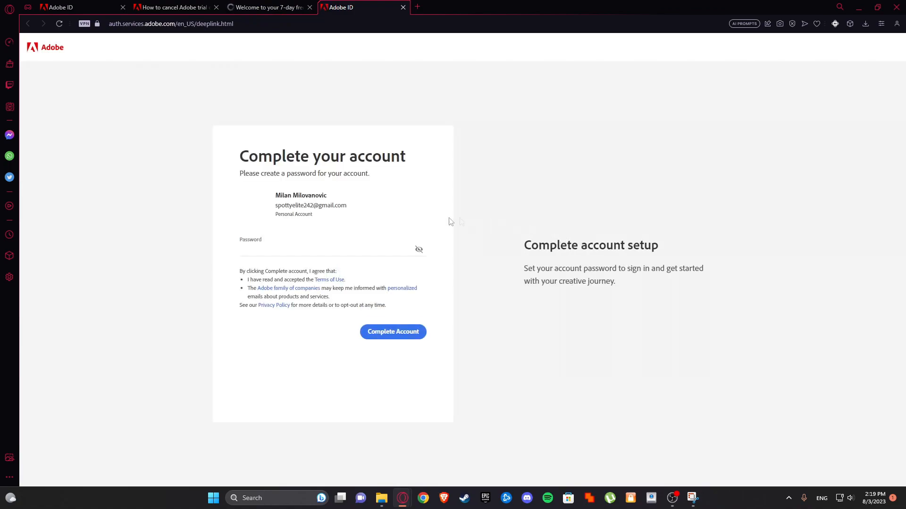
- Enter a password for the new Adobe account
text(••••)
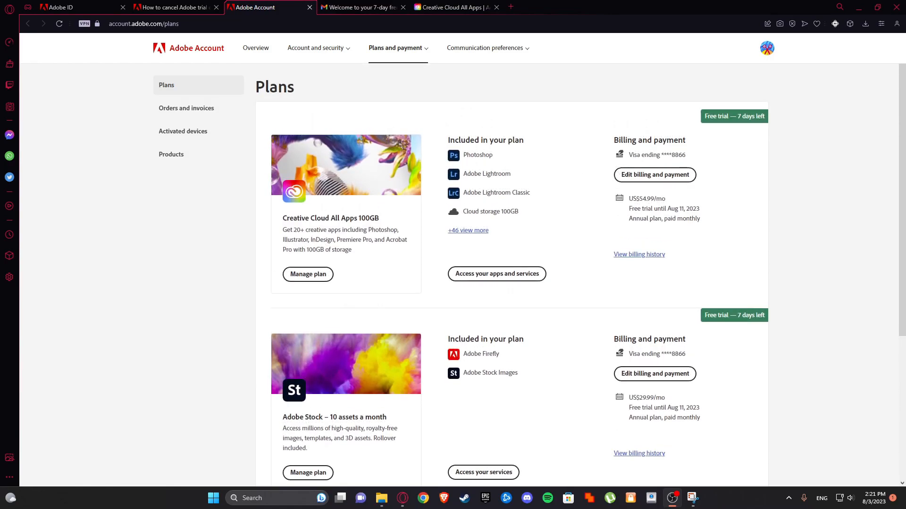
- From Overview, open Manage plan for Creative Cloud All Apps and choose 'Cancel your free trial'
click(255, 48)
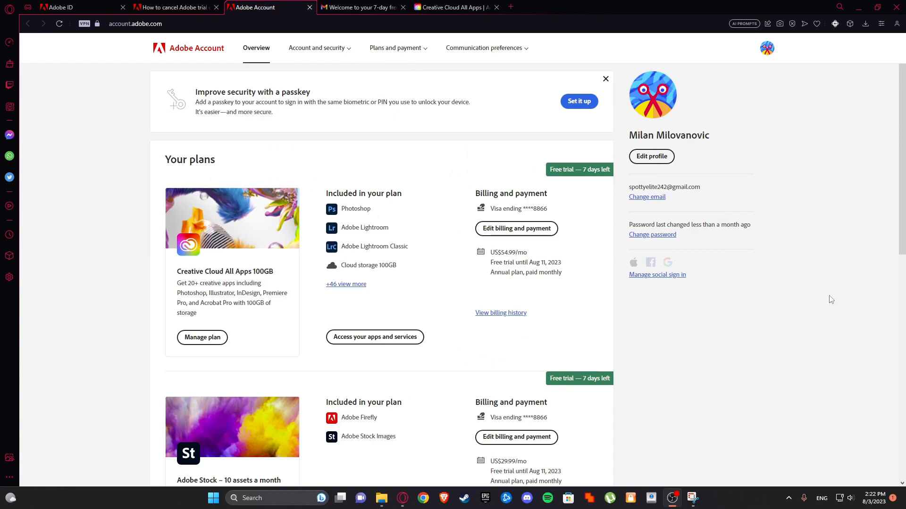
scroll(down, 3)
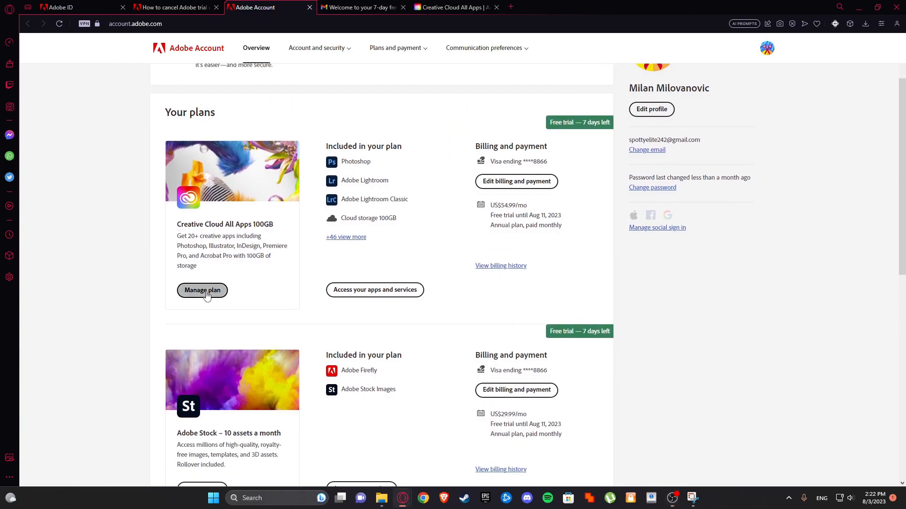
click(202, 293)
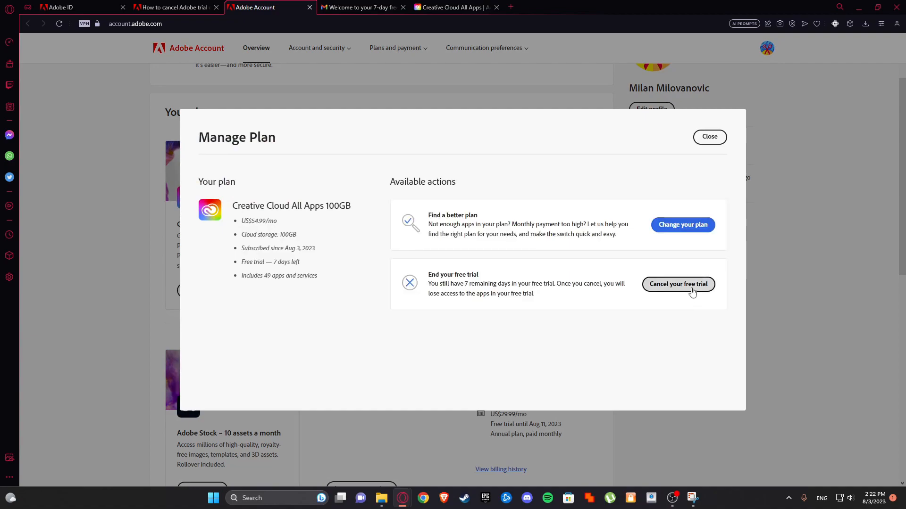
click(678, 284)
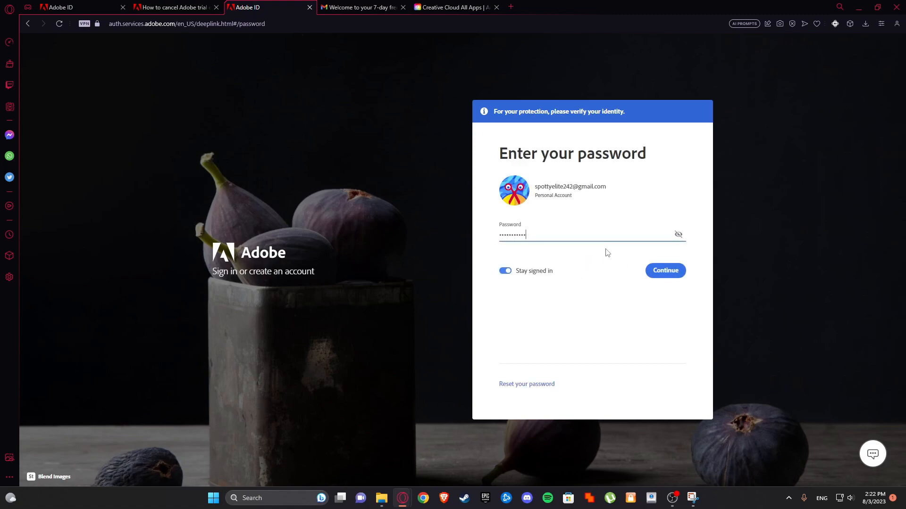
- Resubmit the account password after the incorrect-password error to pass verification
click(665, 270)
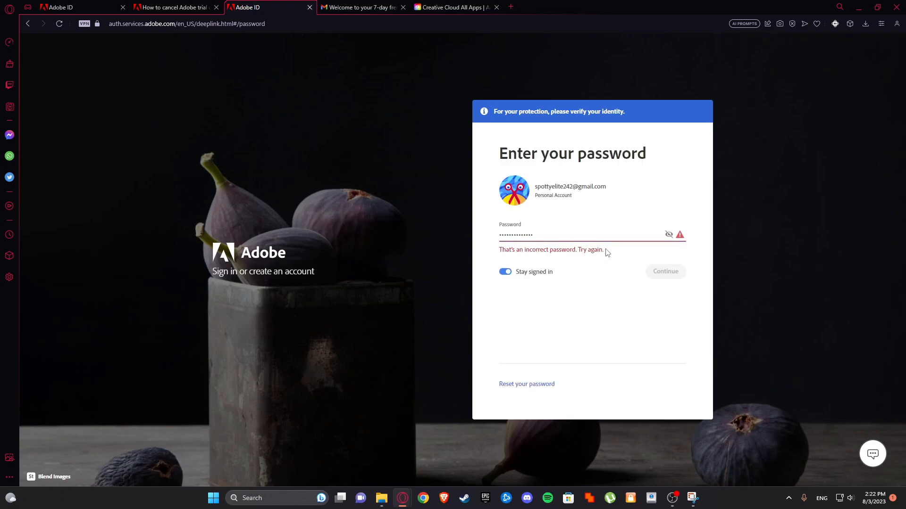
click(578, 235)
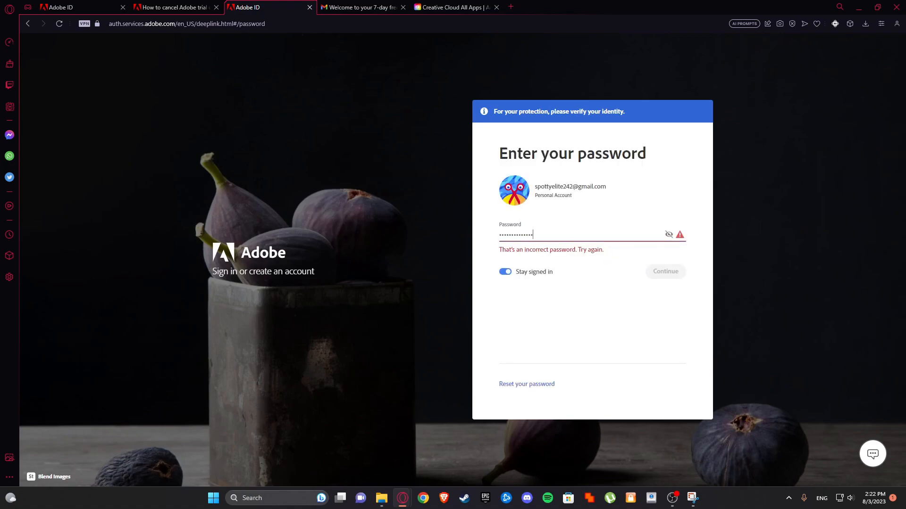
click(665, 272)
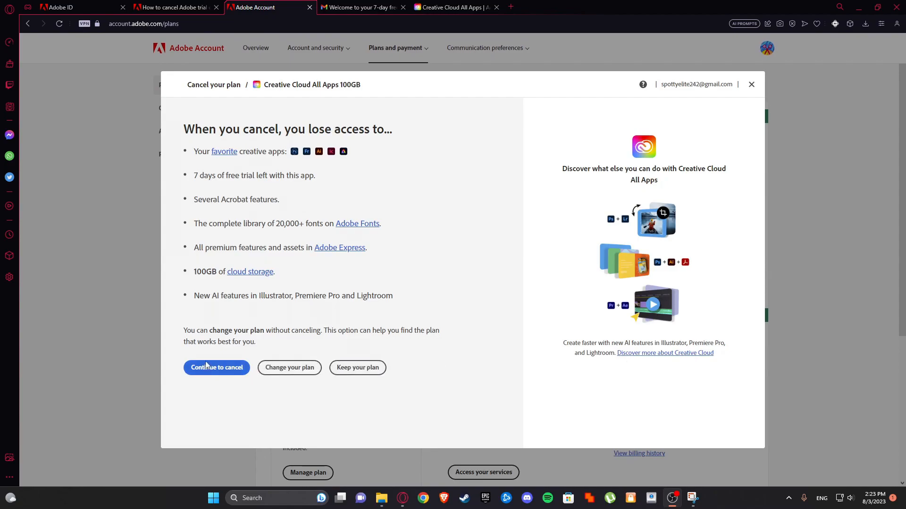
mouse_move(755, 195)
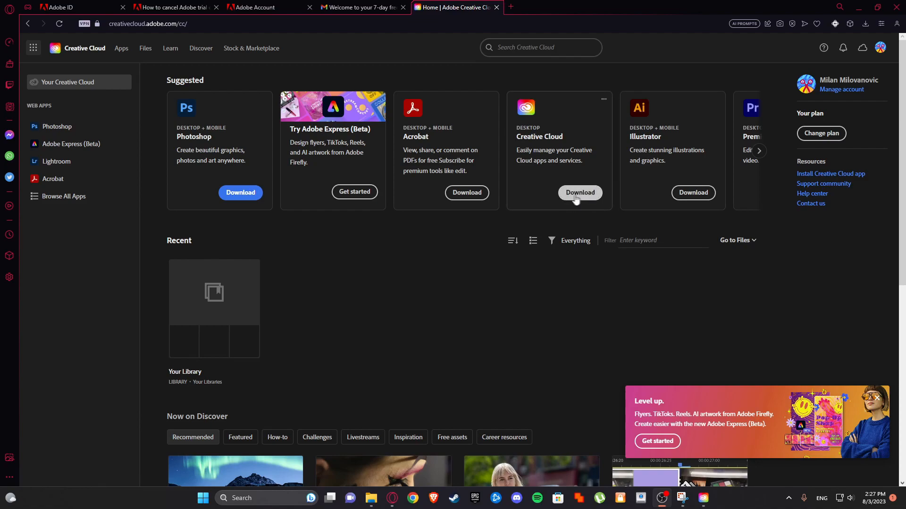
- Download Creative Cloud, dismiss the Adobe Express popup, and install Photoshop (Beta) from Beta apps
click(579, 192)
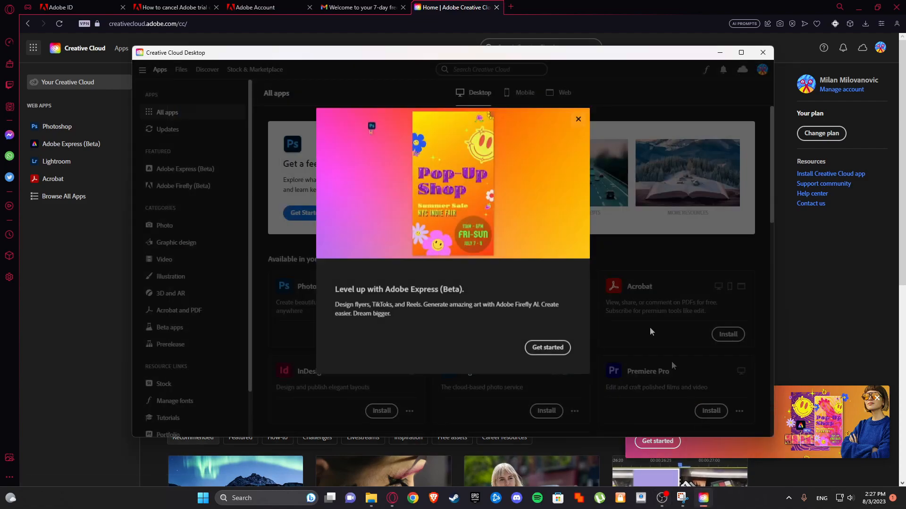
click(576, 118)
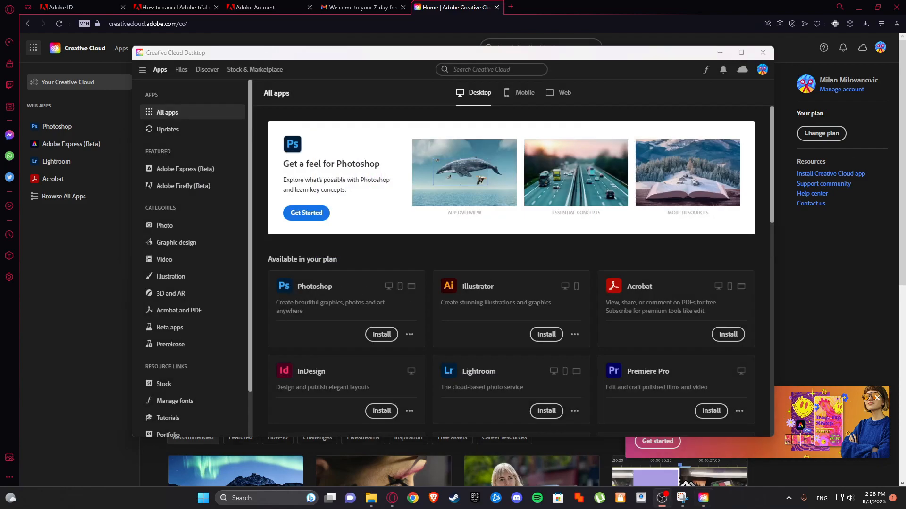
mouse_move(169, 327)
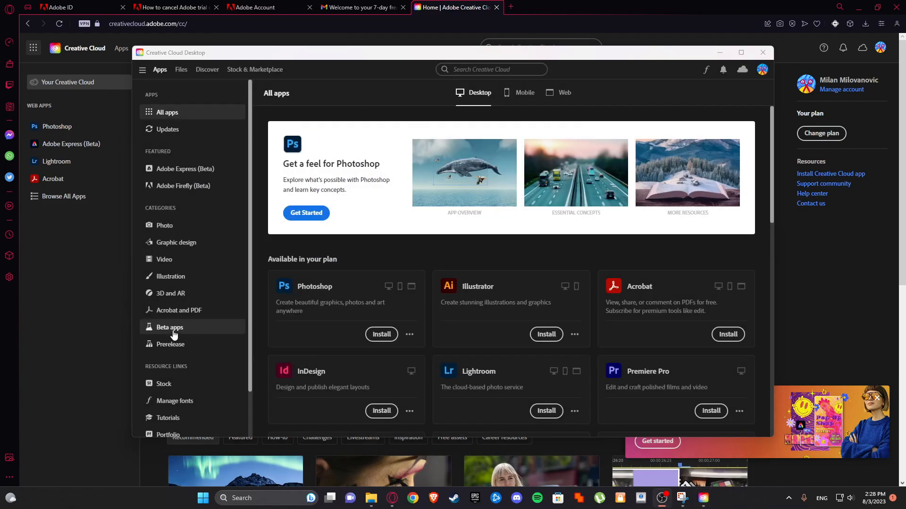
click(169, 327)
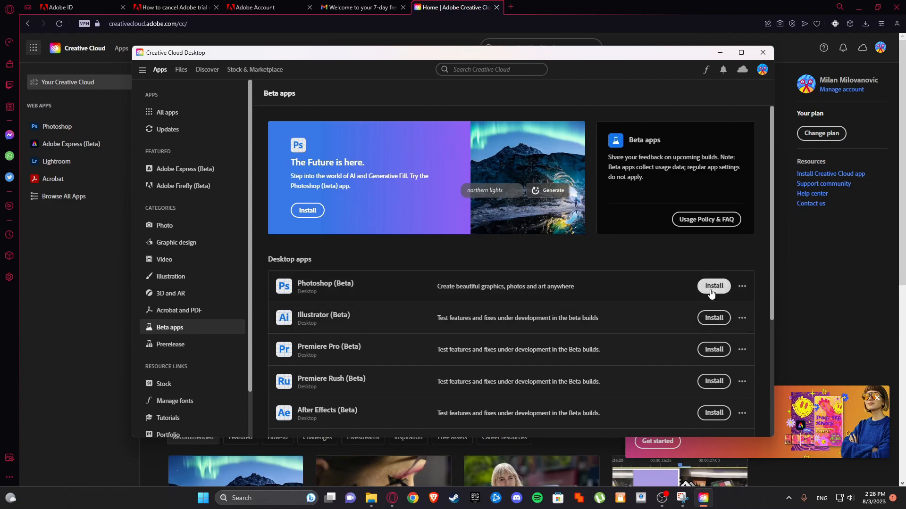
click(713, 286)
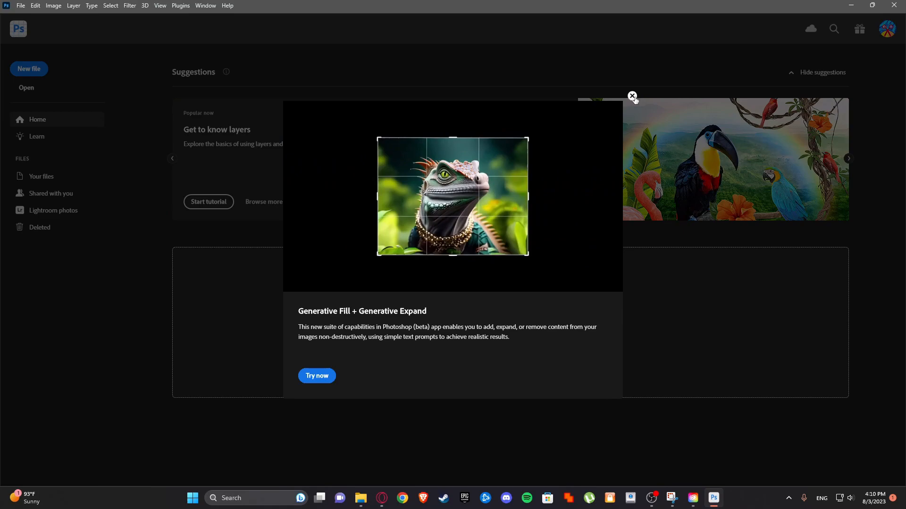
- Close the Generative Fill + Generative Expand welcome dialog
click(632, 96)
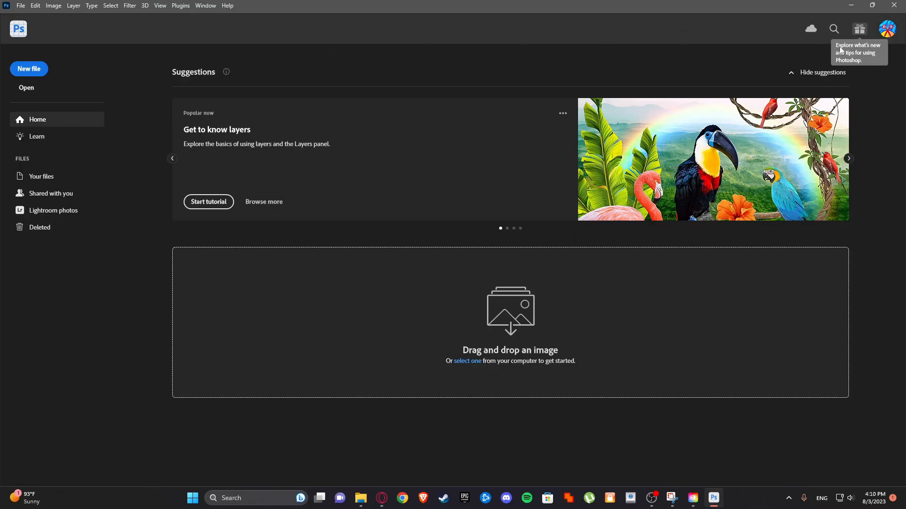
mouse_move(833, 192)
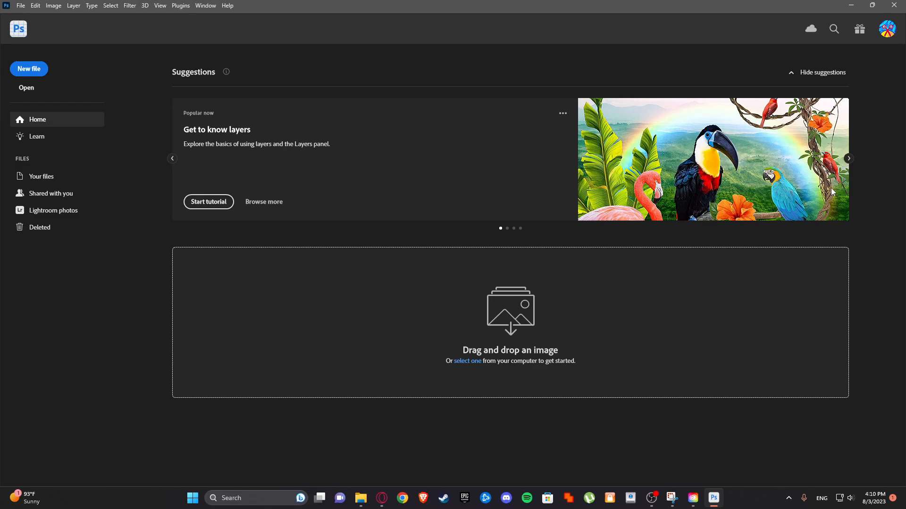
mouse_move(834, 193)
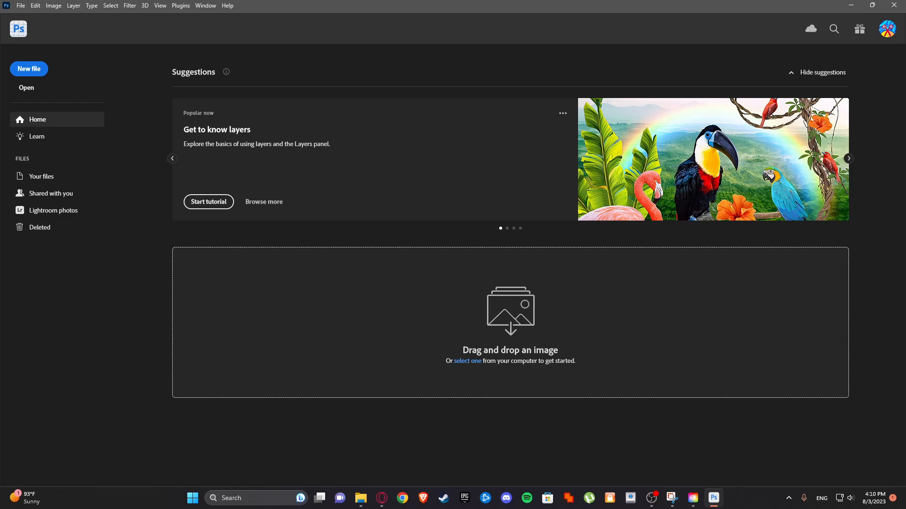